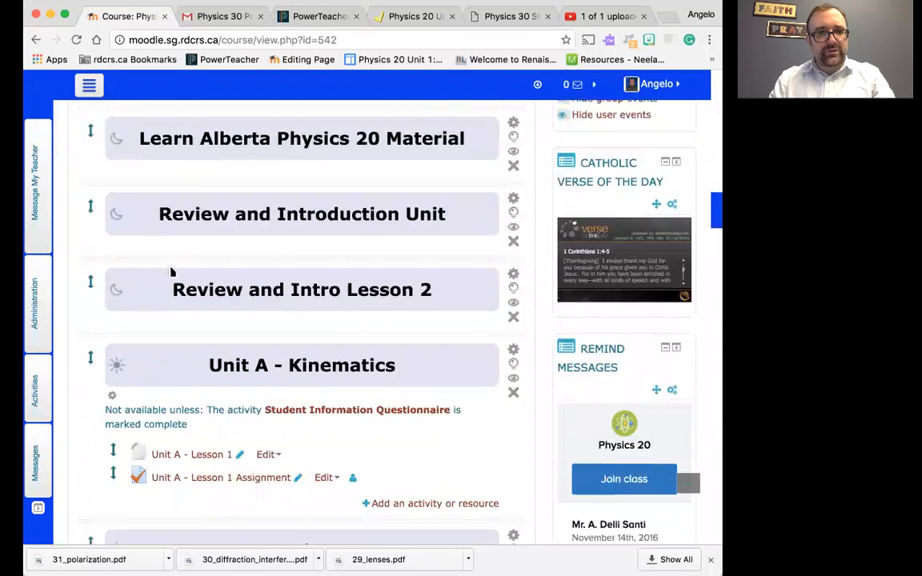
# Move the BrainPOP Gravity activity below Unit B Lesson 3, open it, and follow its brainpop.com link.
pyautogui.scroll(-3)
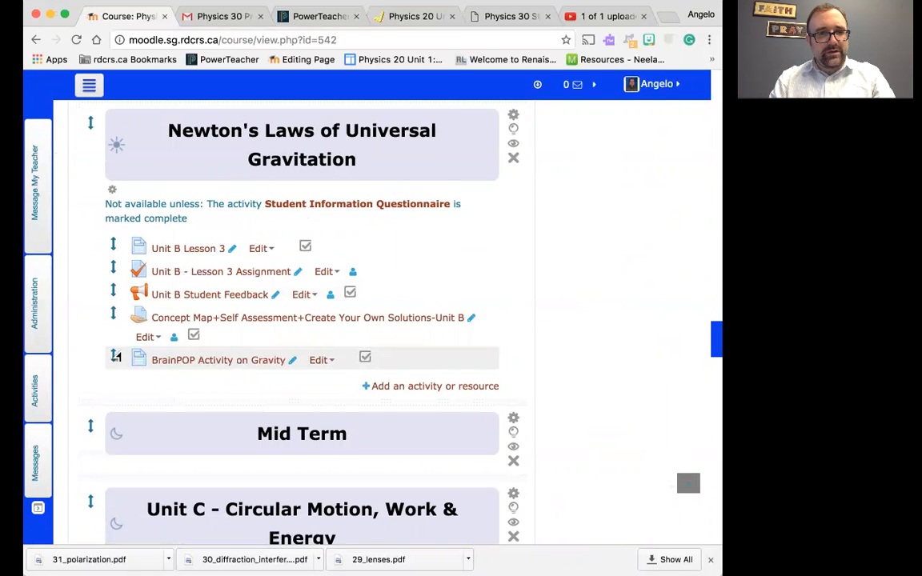
pyautogui.moveTo(116, 355); pyautogui.dragTo(116, 265)
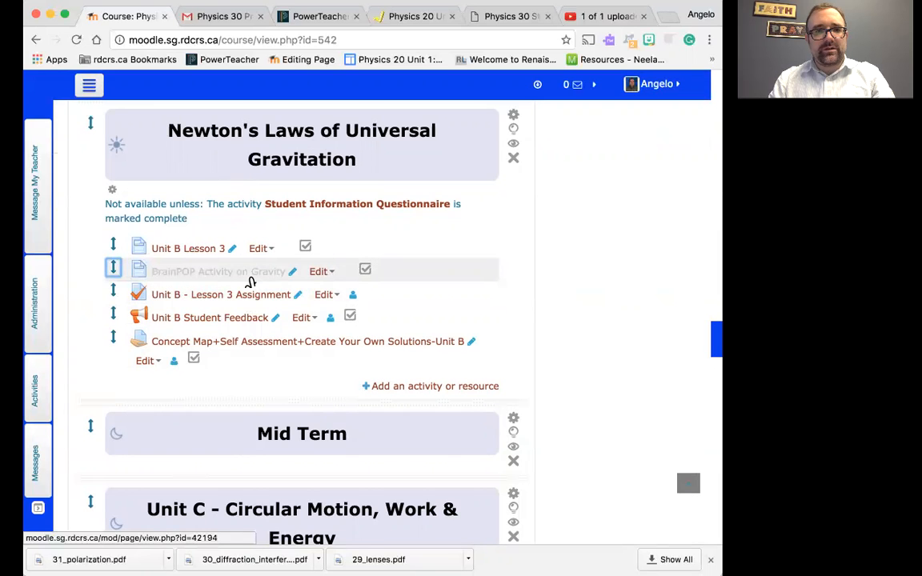
pyautogui.click(218, 270)
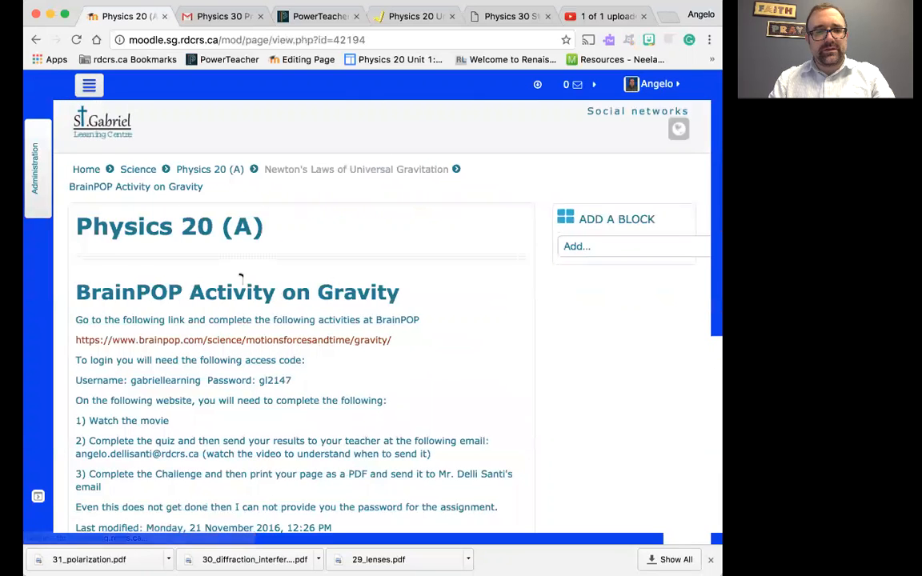
pyautogui.scroll(-3)
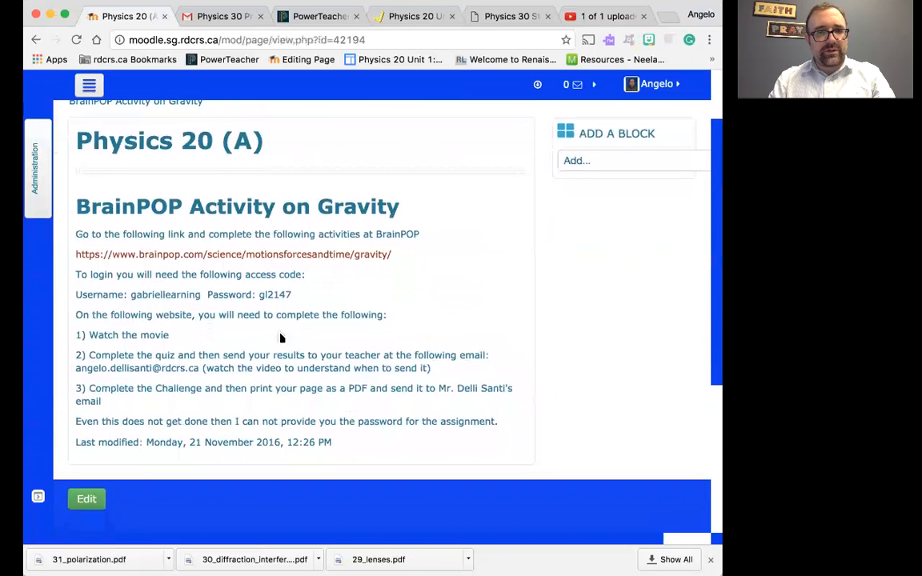
pyautogui.click(233, 254)
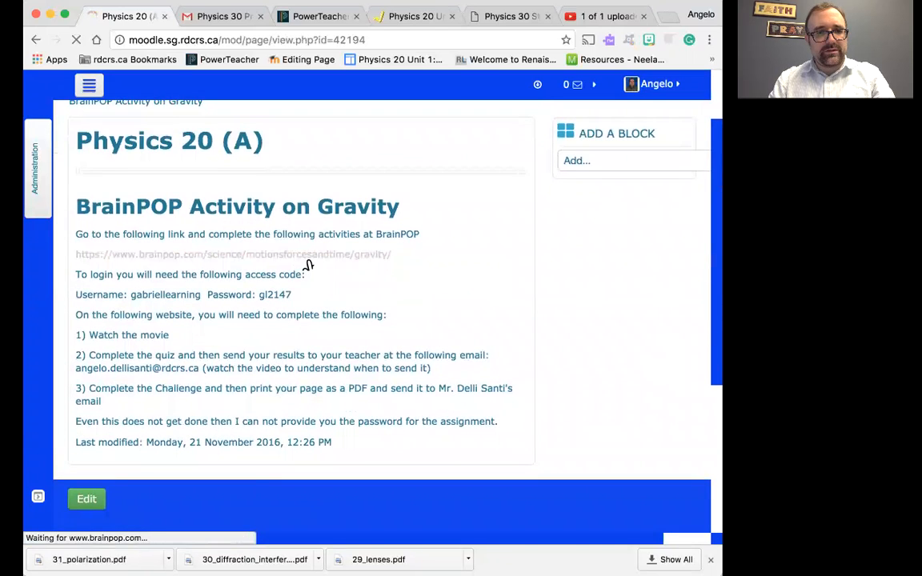
# Load the BrainPOP Gravity topic page and bring up the login popup.
pyautogui.click(232, 254)
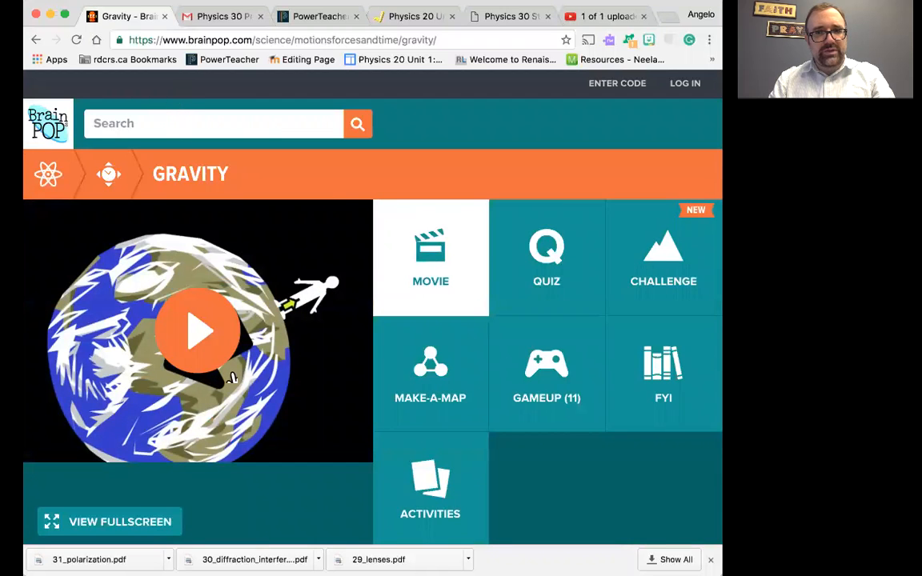
pyautogui.scroll(-3)
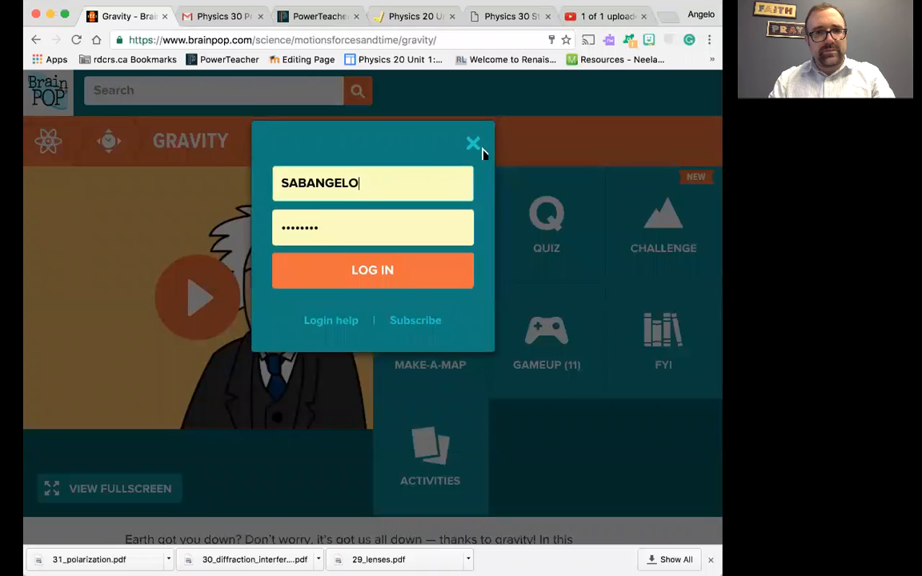
pyautogui.click(472, 144)
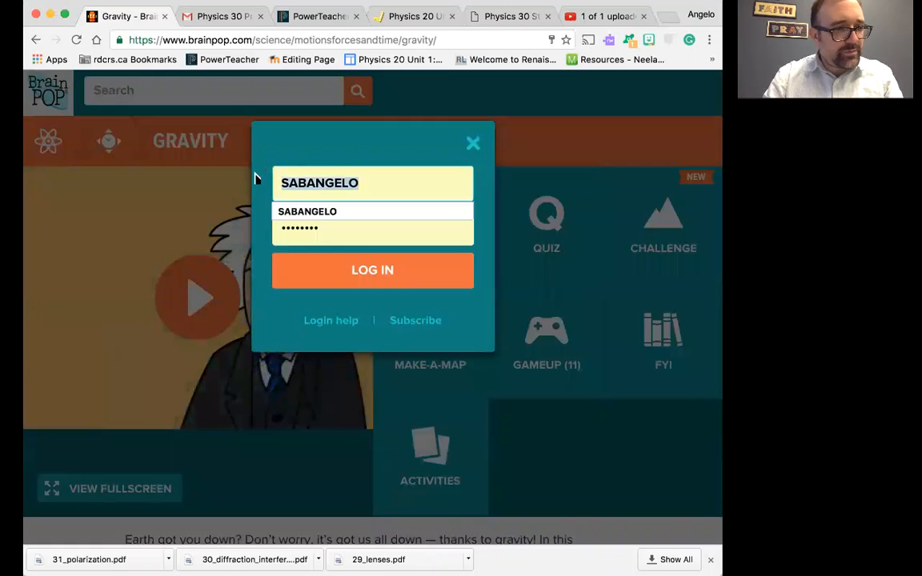
pyautogui.write('gabri')
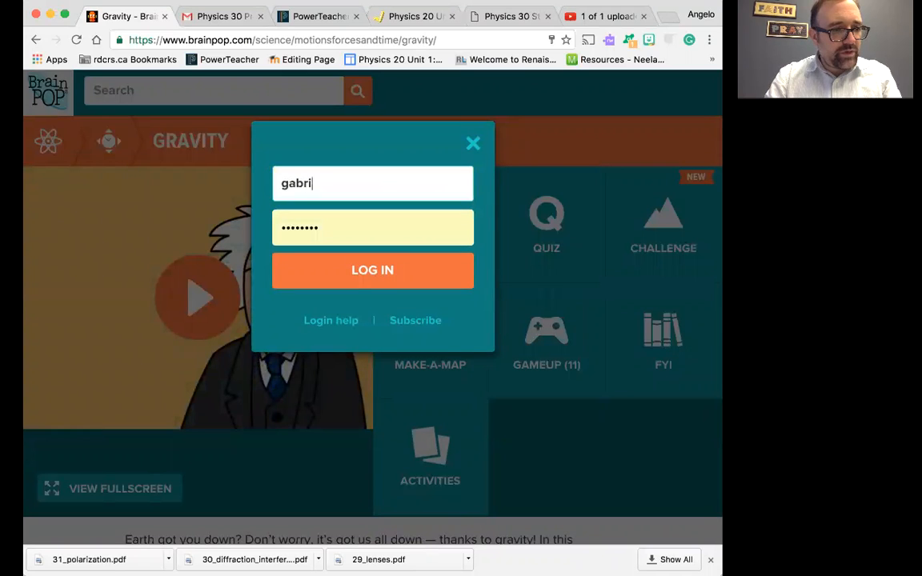
pyautogui.write('ellearning')
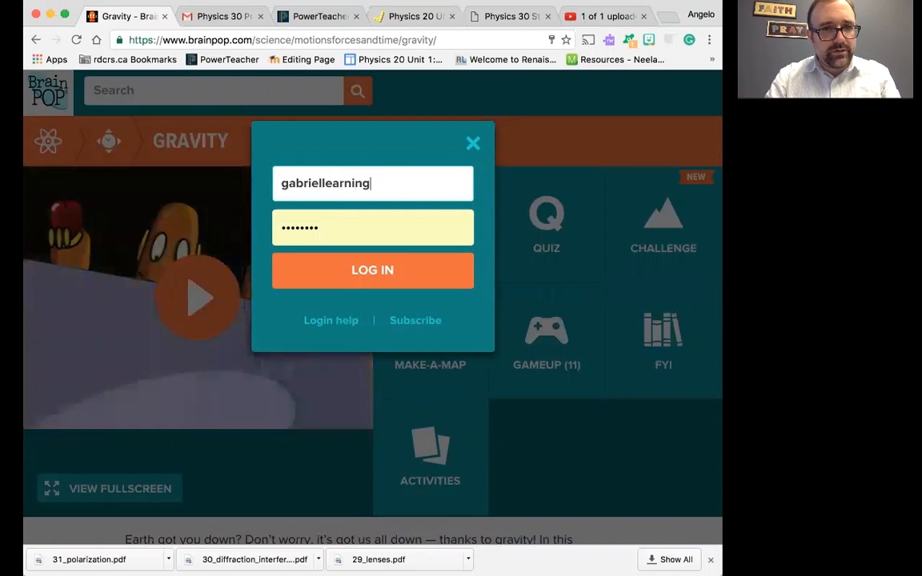
pyautogui.click(372, 228)
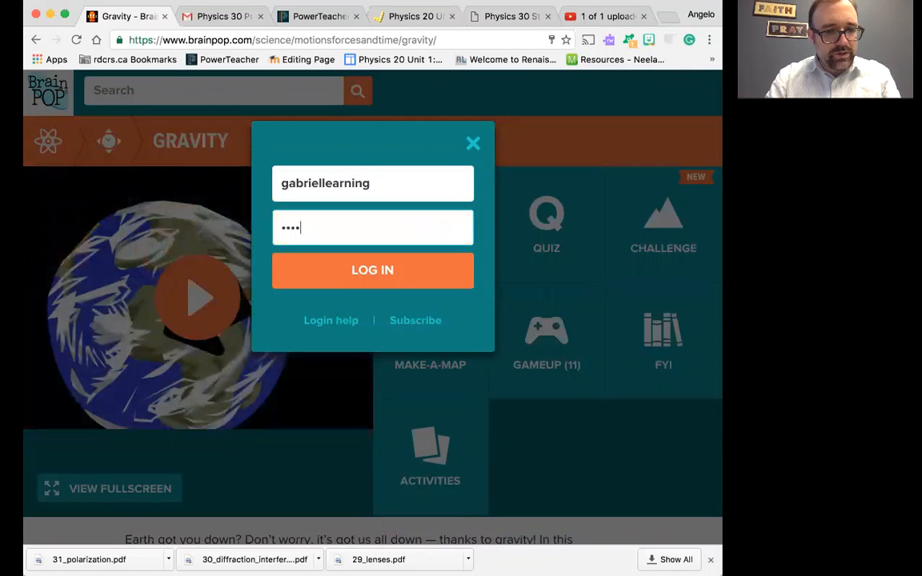
pyautogui.write('••')
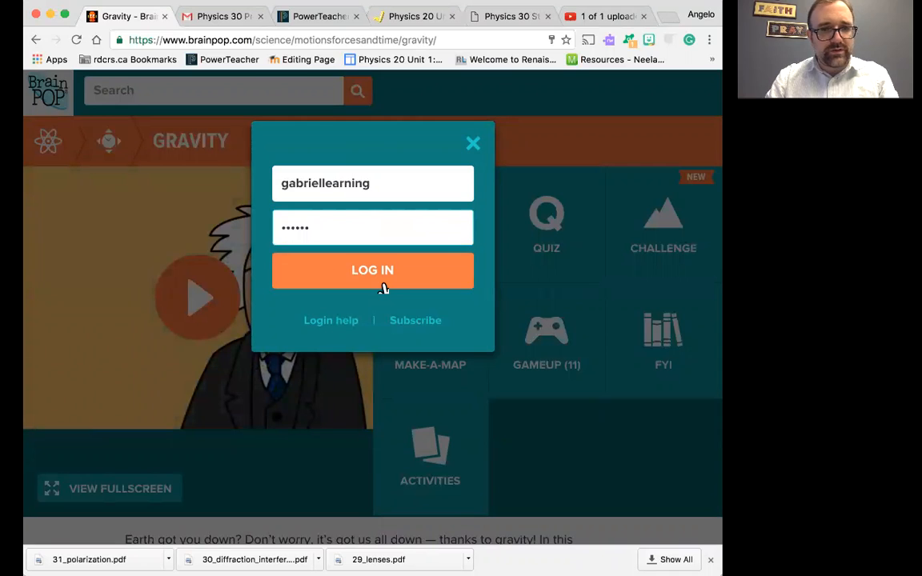
pyautogui.click(372, 270)
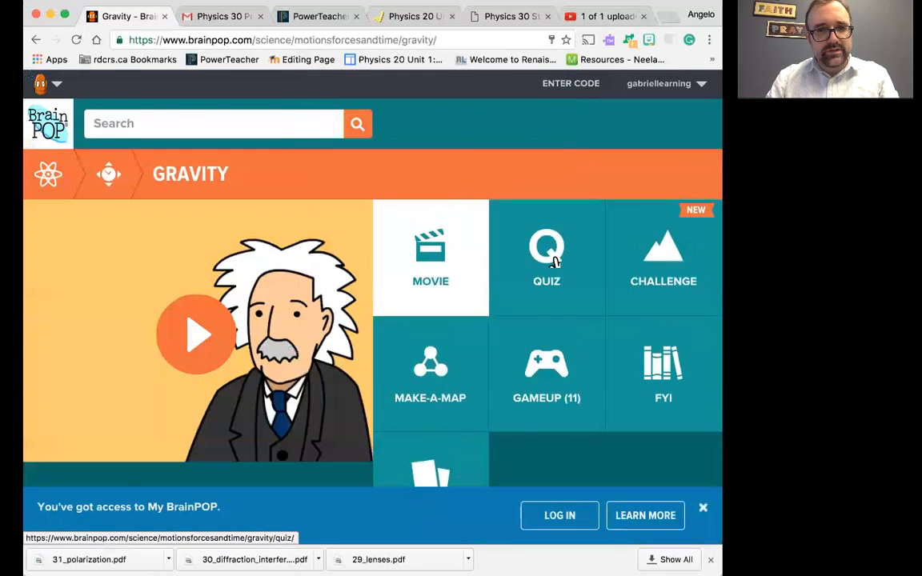
# Open the Gravity quiz in review mode at question 1, then go to the Challenge.
pyautogui.click(547, 256)
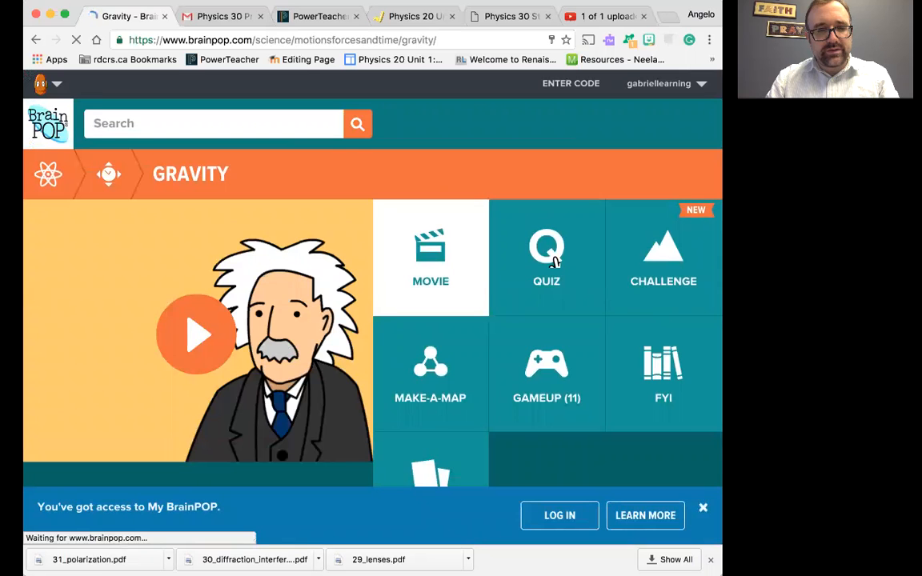
pyautogui.click(547, 256)
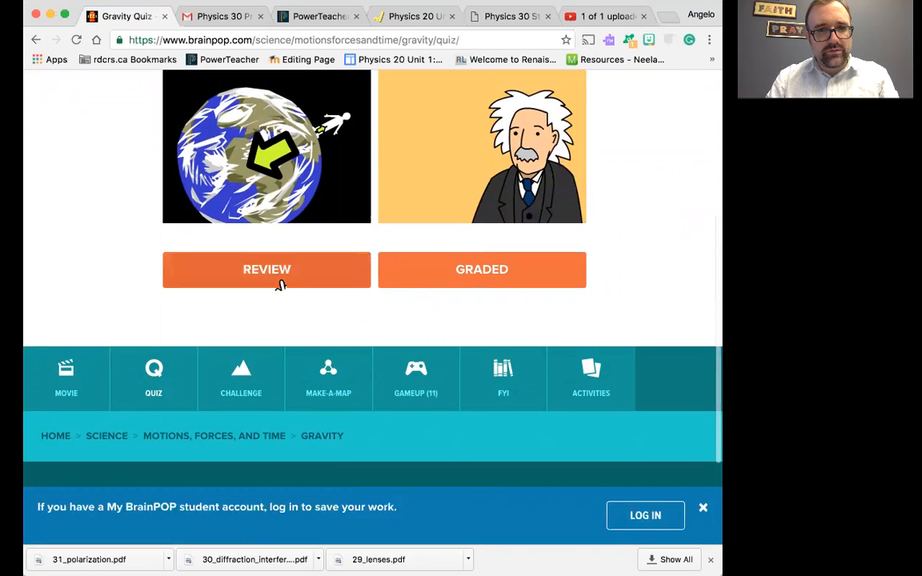
pyautogui.click(267, 269)
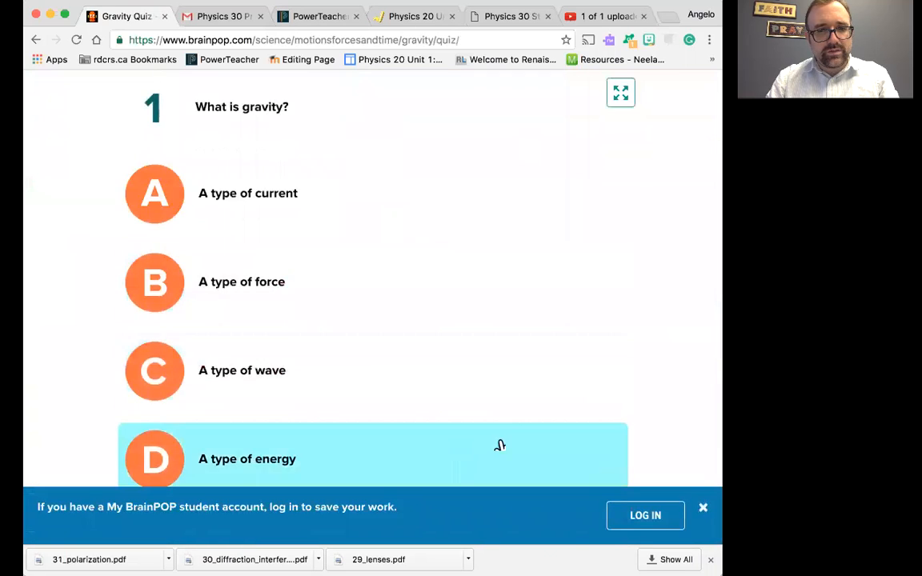
pyautogui.scroll(-3)
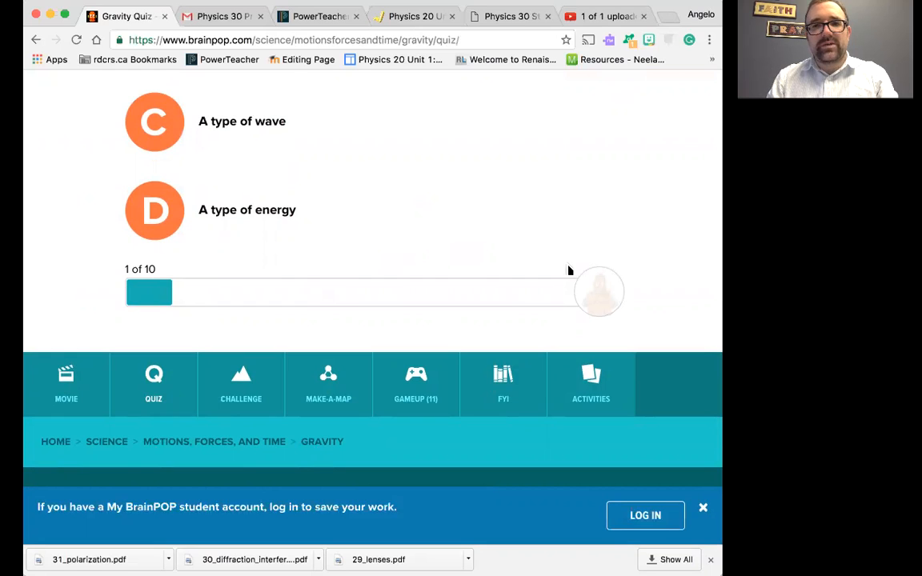
pyautogui.moveTo(241, 384)
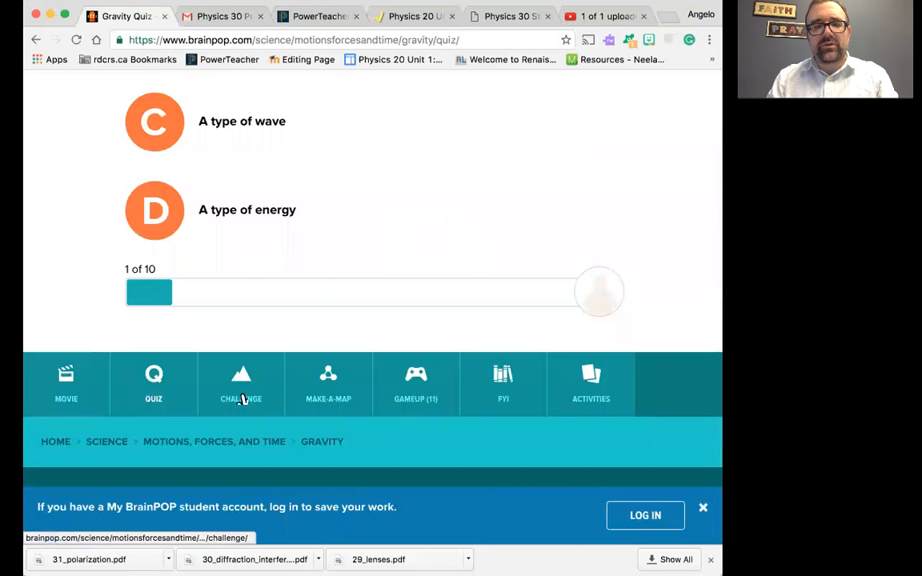
pyautogui.click(241, 384)
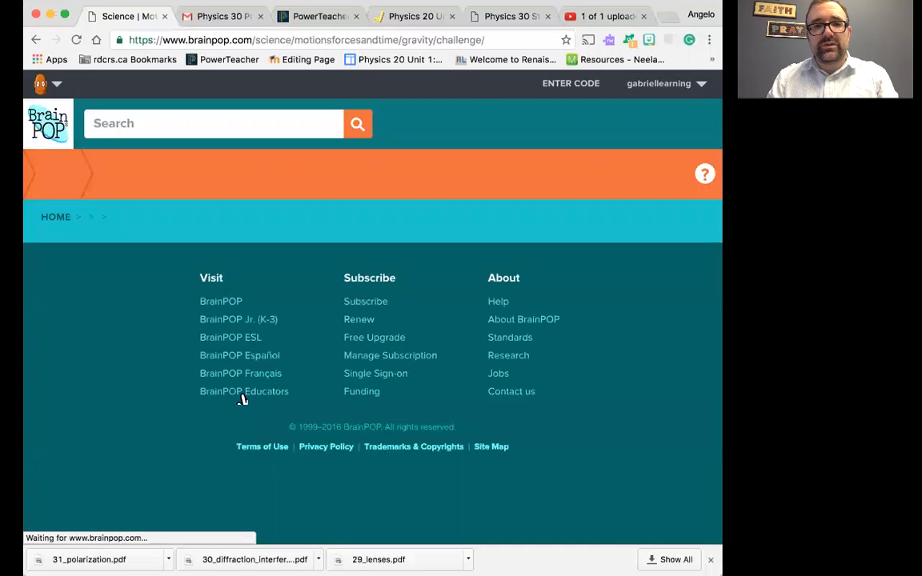